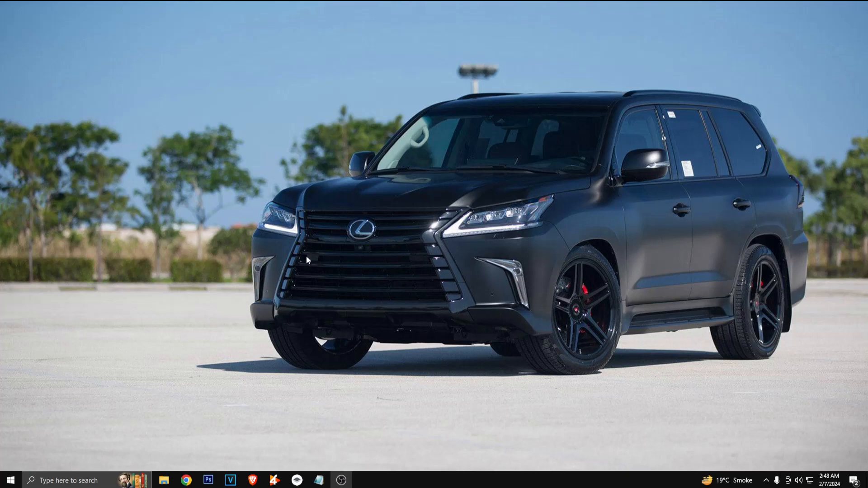
mouse_move(370, 233)
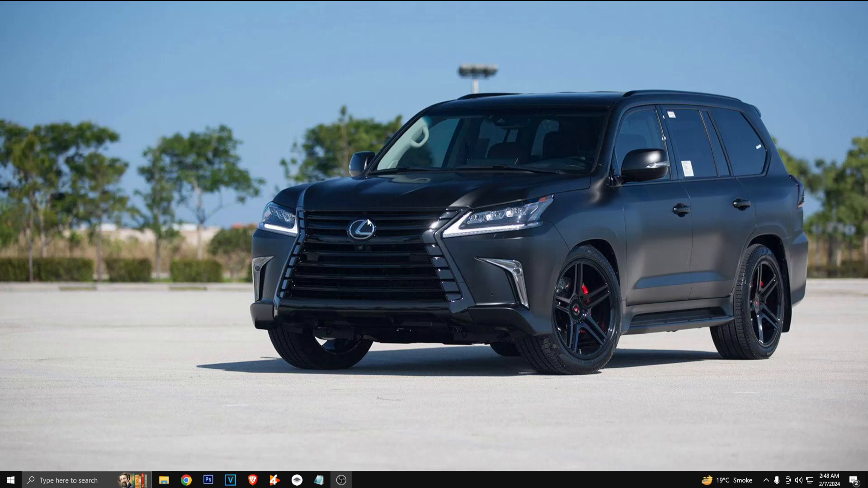
mouse_move(372, 248)
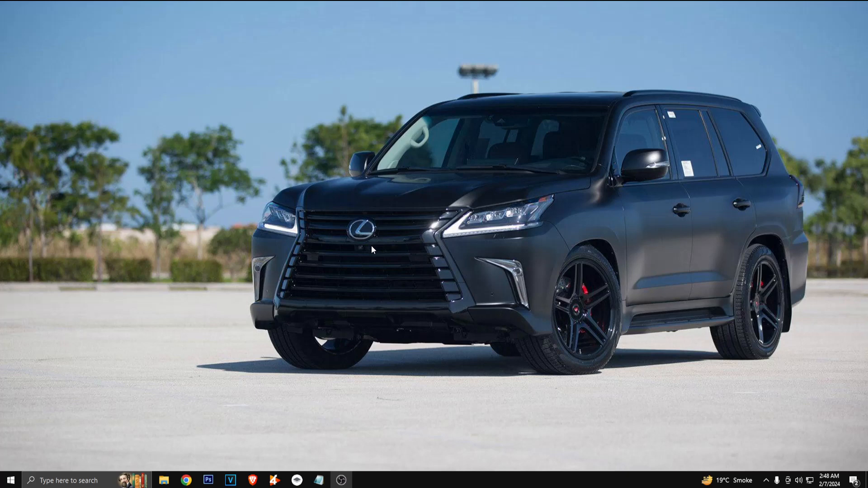
mouse_move(356, 245)
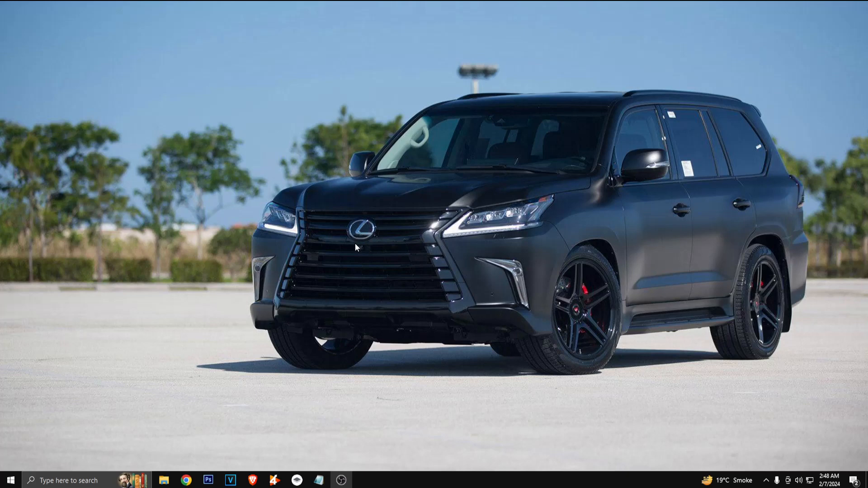
mouse_move(470, 310)
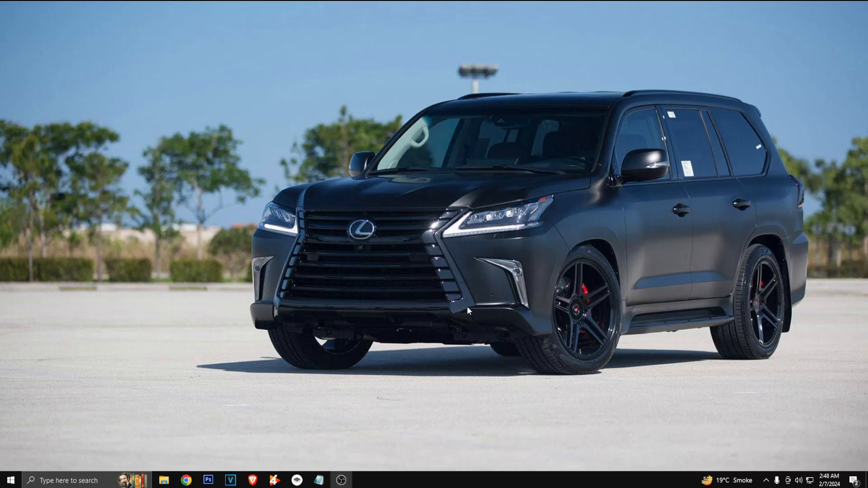
mouse_move(430, 278)
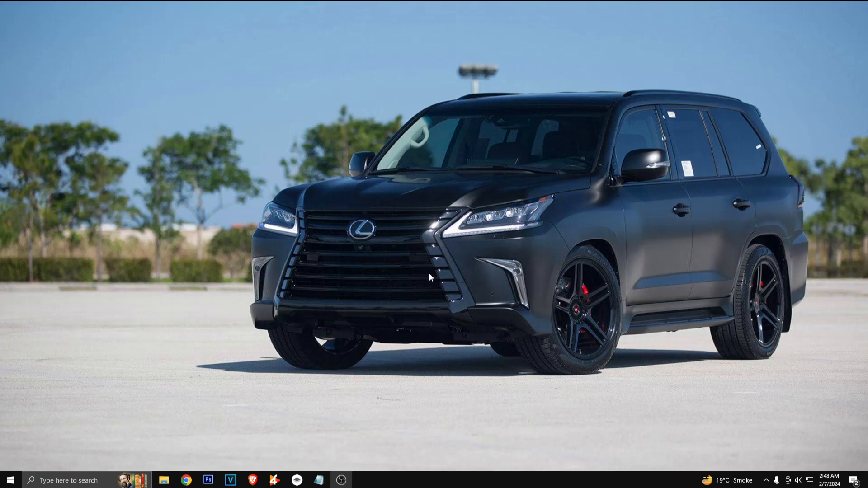
mouse_move(426, 283)
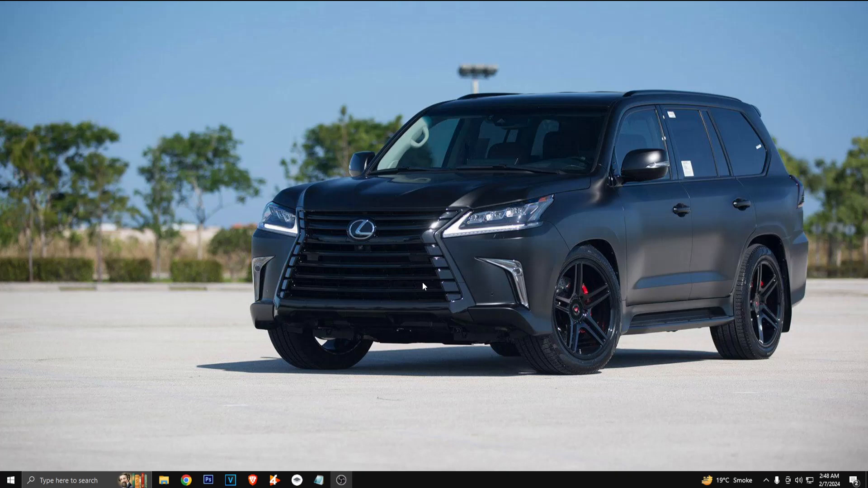
mouse_move(418, 295)
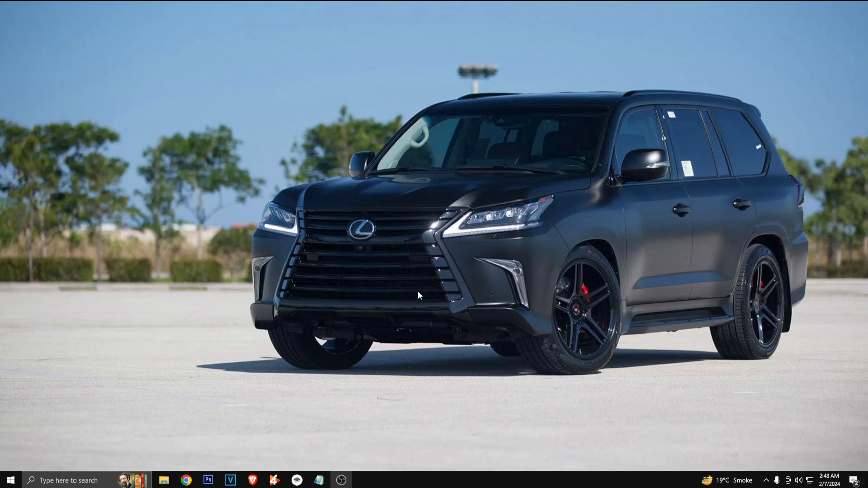
mouse_move(184, 481)
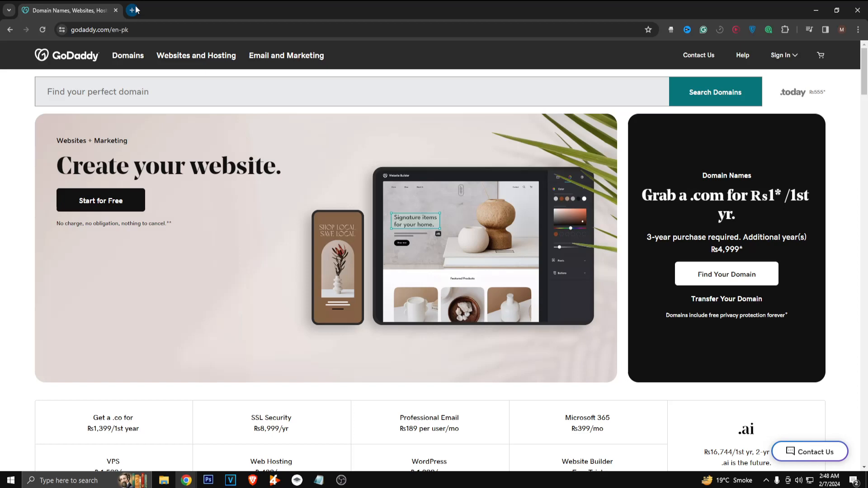
- Load the Google home page in a new tab beside the GoDaddy tab
left_click(130, 10)
type("g")
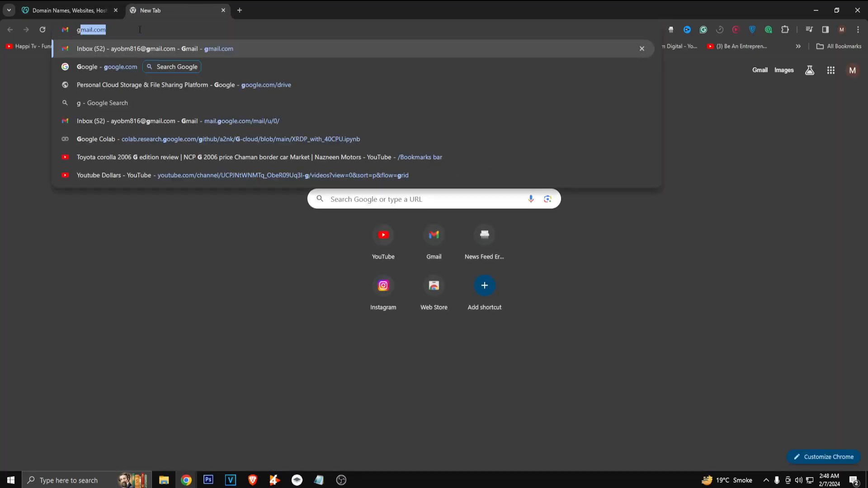
left_click(119, 67)
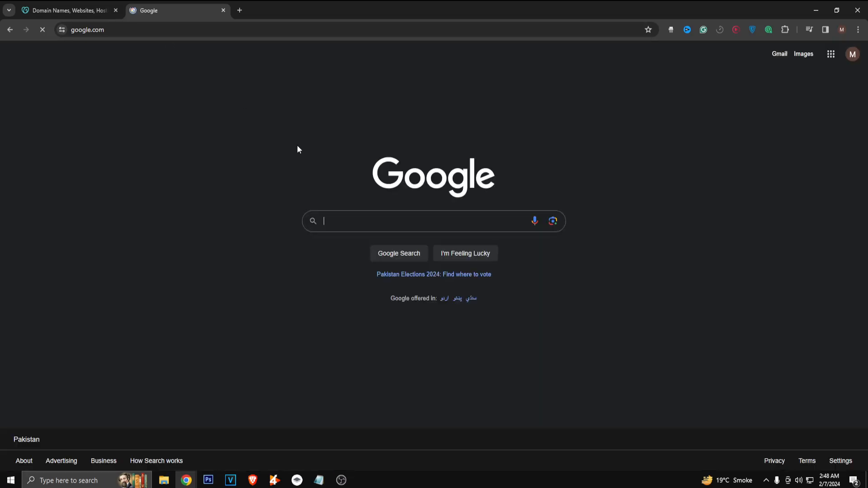
- Search Google for 'google search console' and reach the Search Console about page
type("goog")
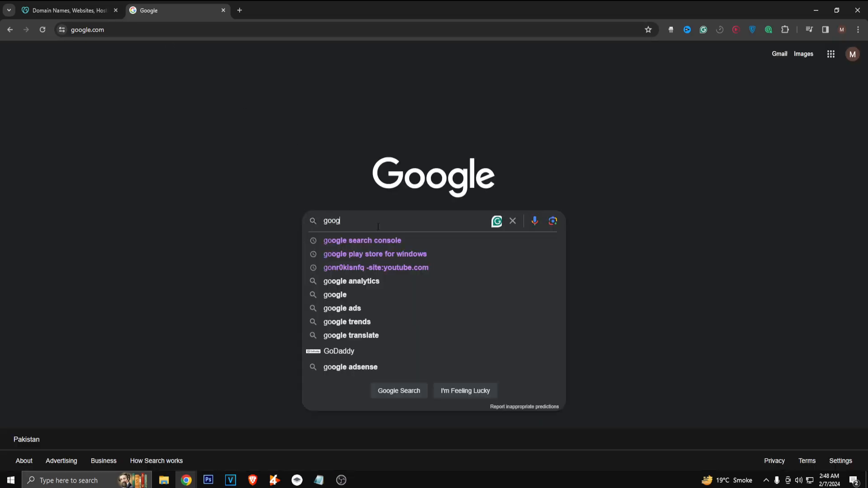
left_click(362, 240)
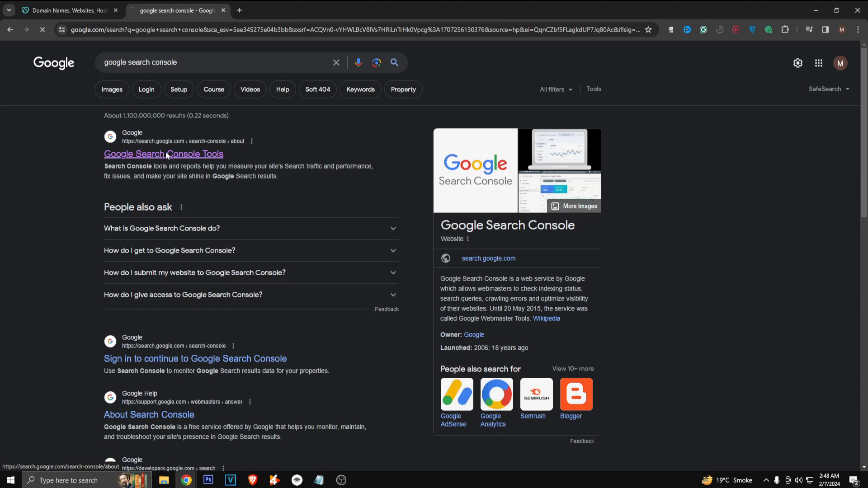
left_click(163, 153)
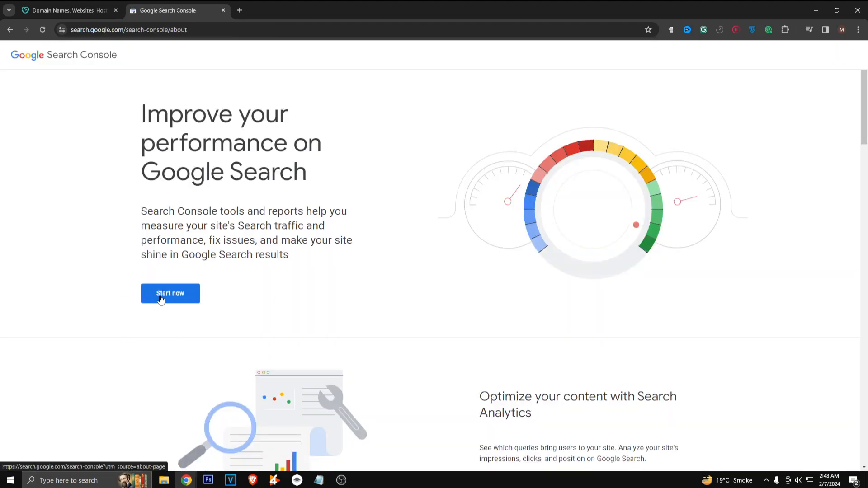
- Start Search Console setup to the Domain property welcome page, then minimize the browser
left_click(170, 293)
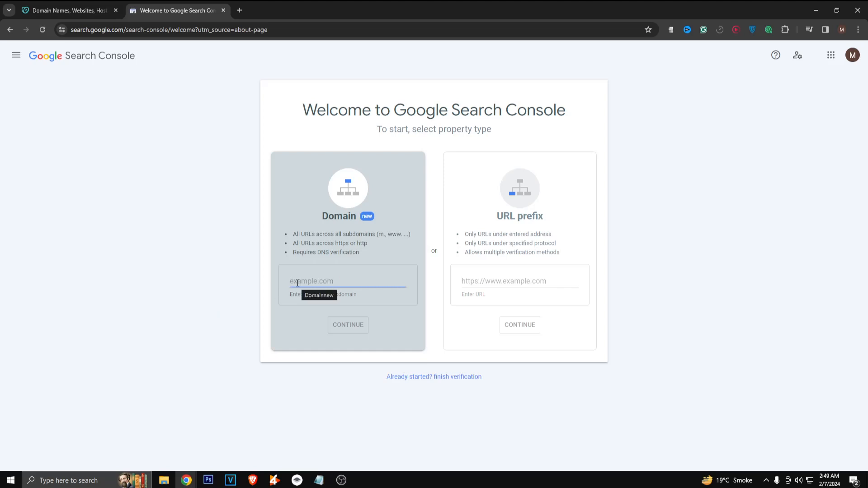
mouse_move(344, 309)
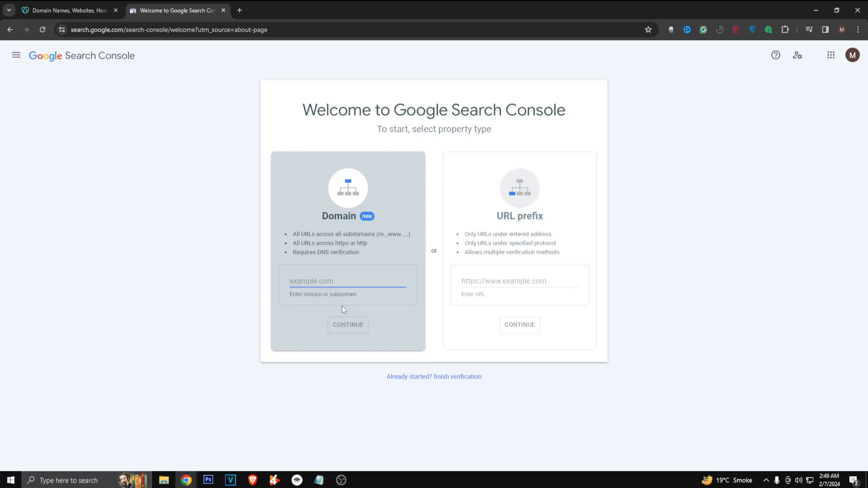
mouse_move(150, 217)
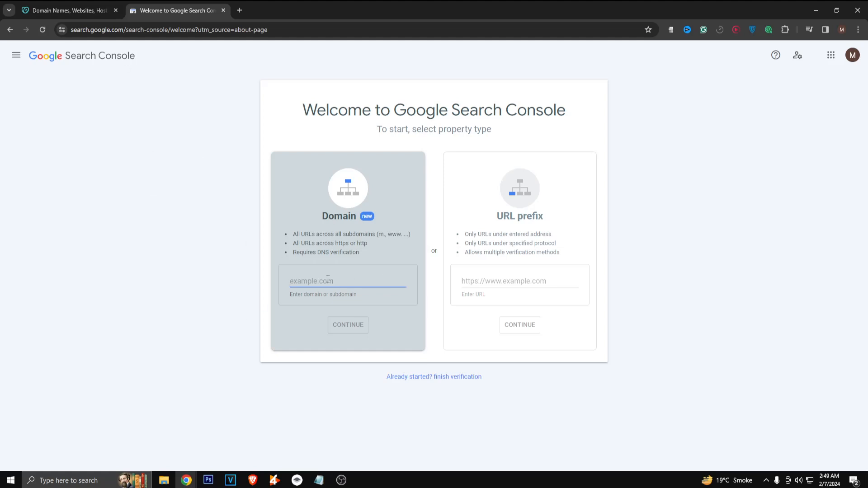
mouse_move(351, 329)
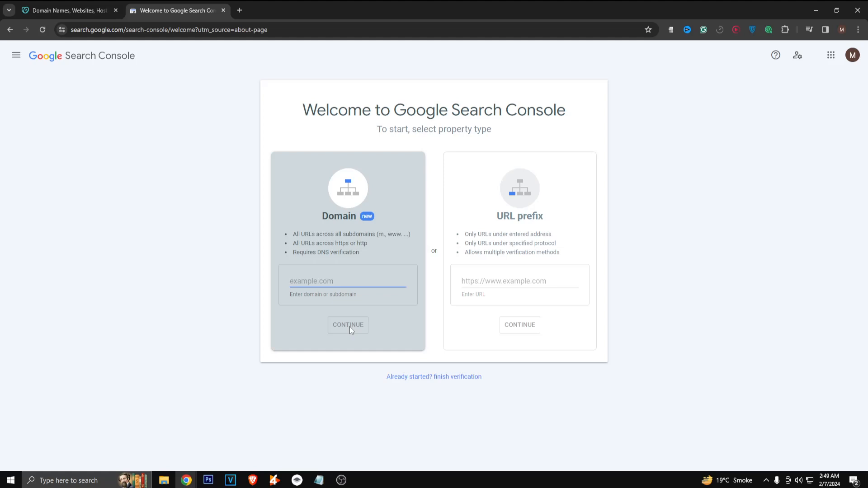
left_click(347, 281)
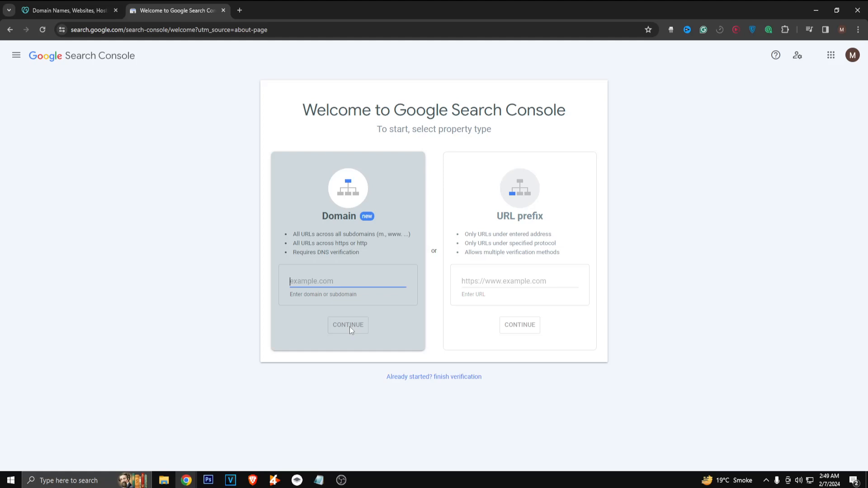
mouse_move(814, 5)
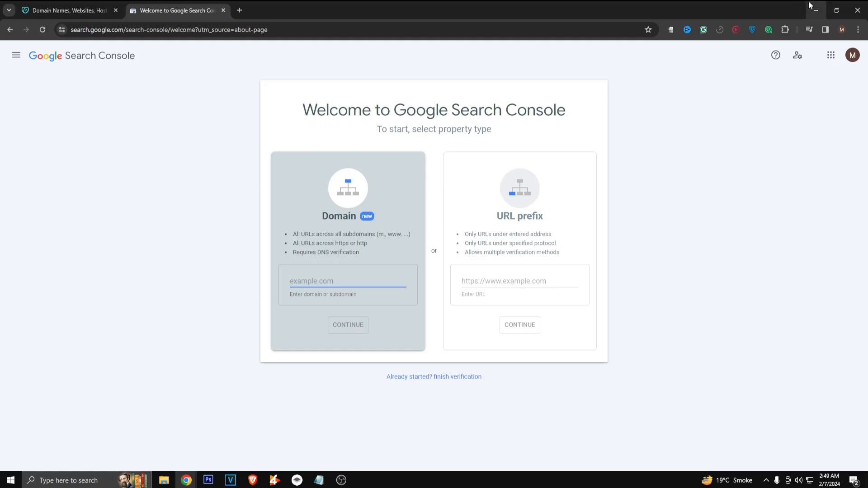
mouse_move(815, 9)
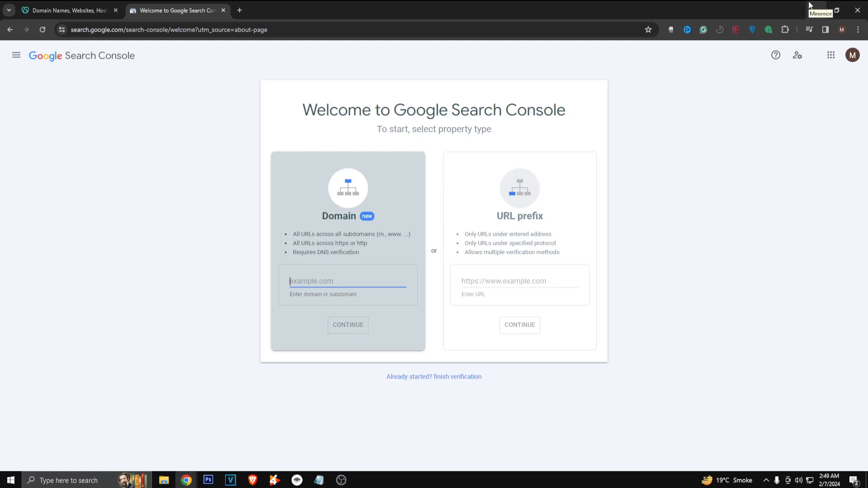
left_click(835, 10)
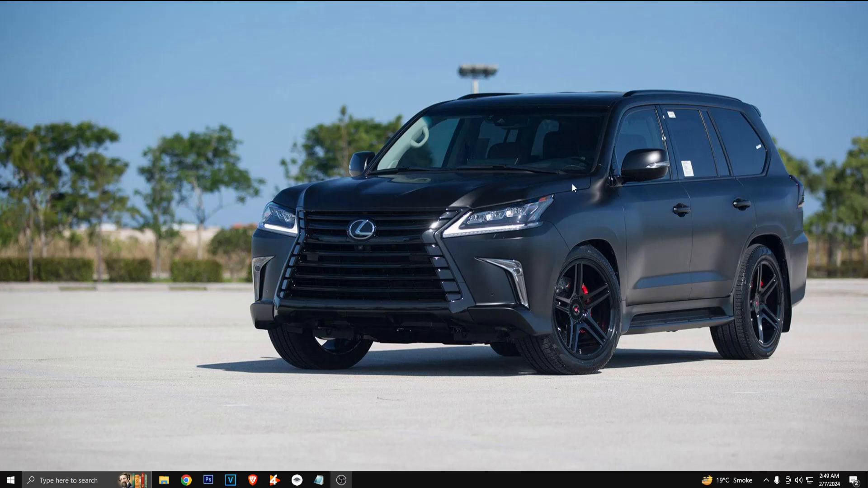
mouse_move(574, 207)
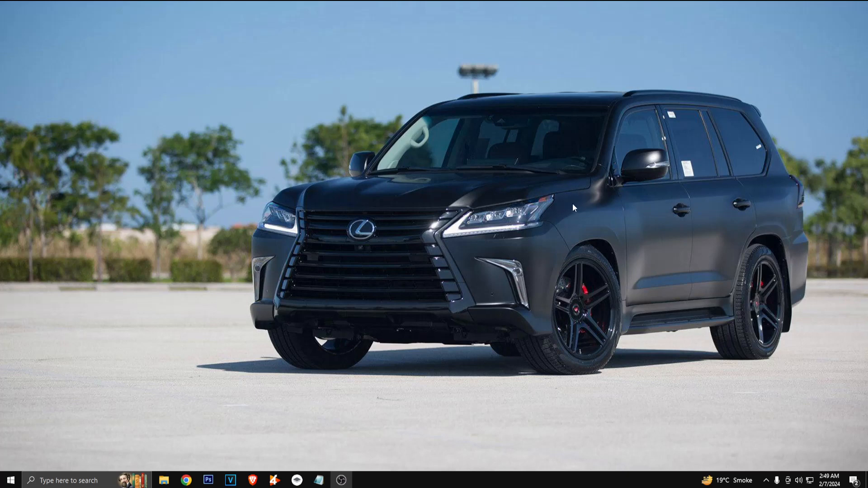
mouse_move(553, 229)
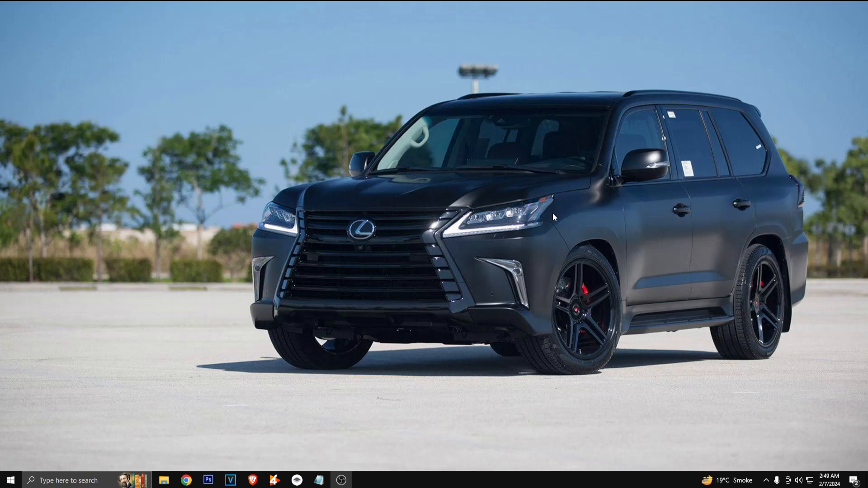
mouse_move(497, 246)
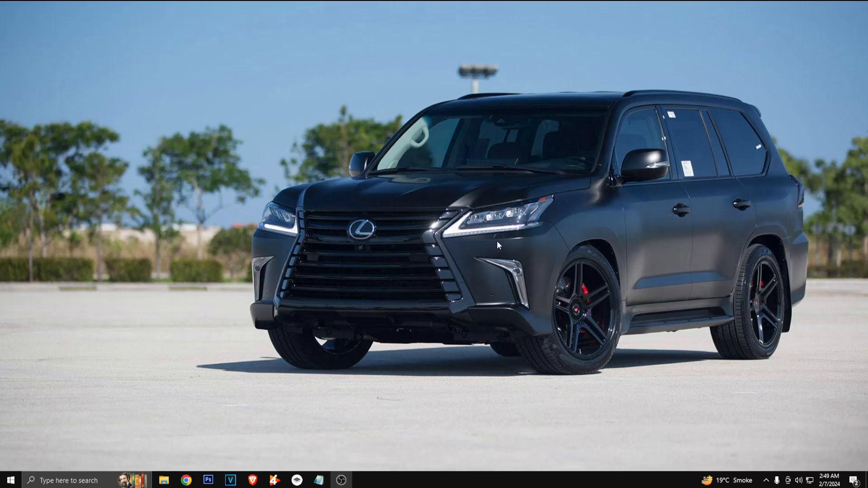
mouse_move(592, 344)
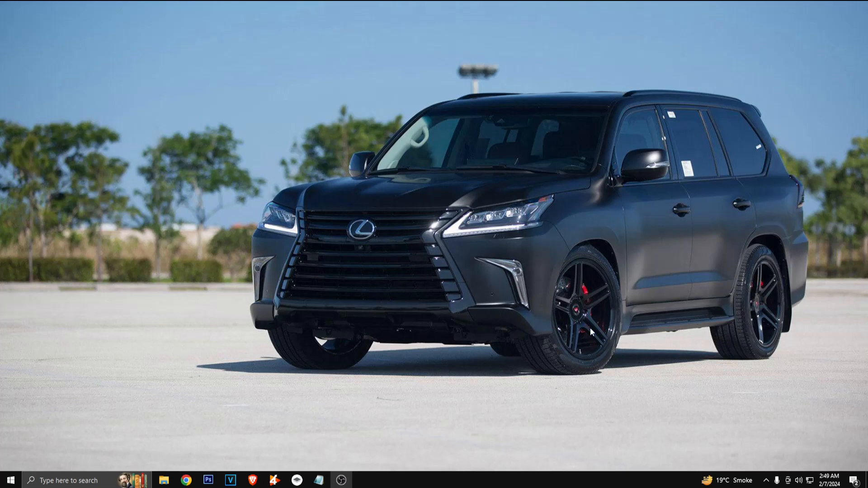